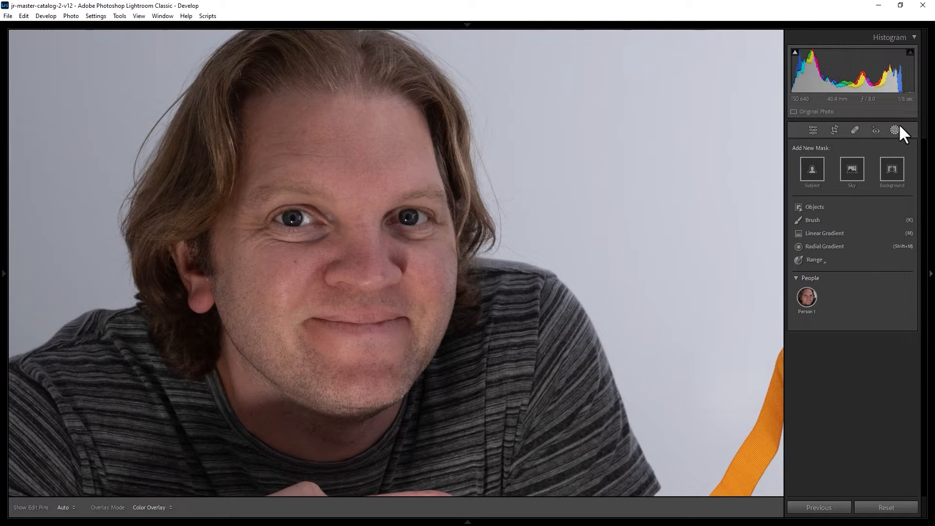
Step: Start a person mask on the detected subject, Person 1, from the Masking panel
click(806, 298)
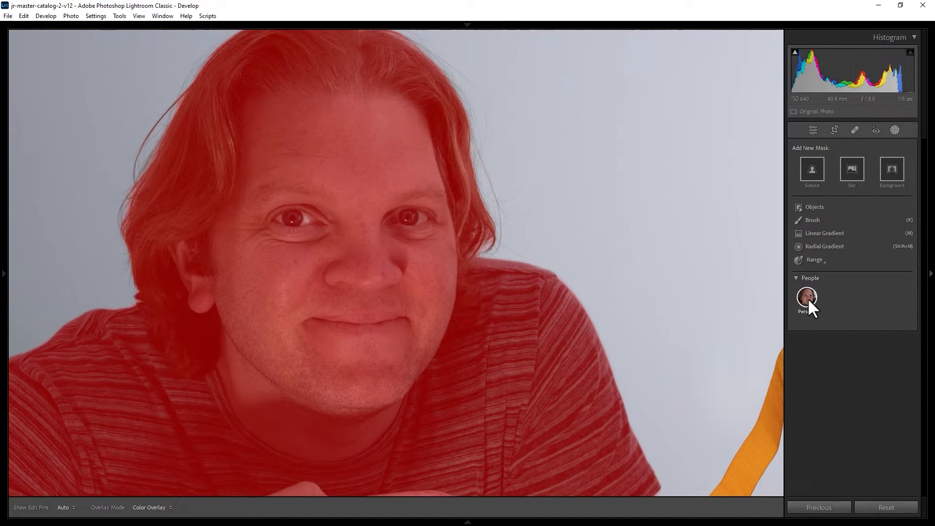
click(806, 298)
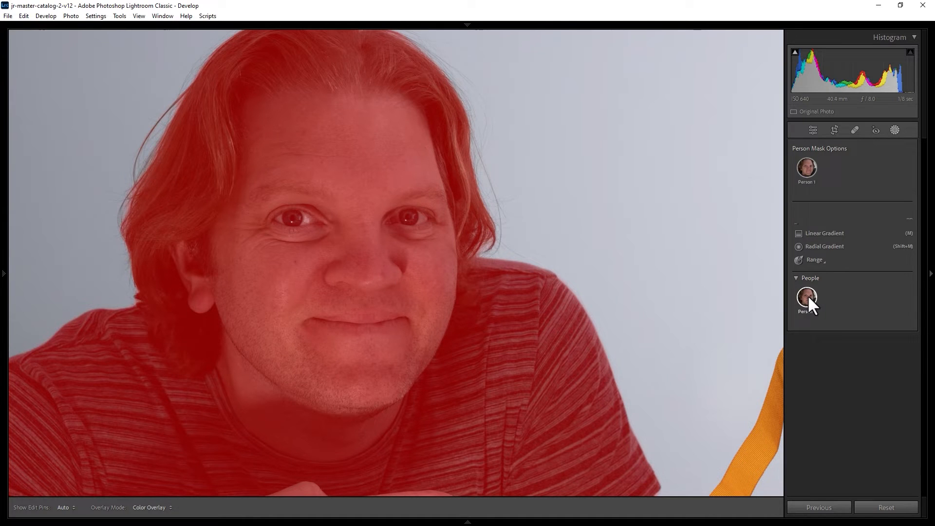
Step: Limit the person mask to Eye Sclera only, toggling Iris and Pupil on then off
click(807, 299)
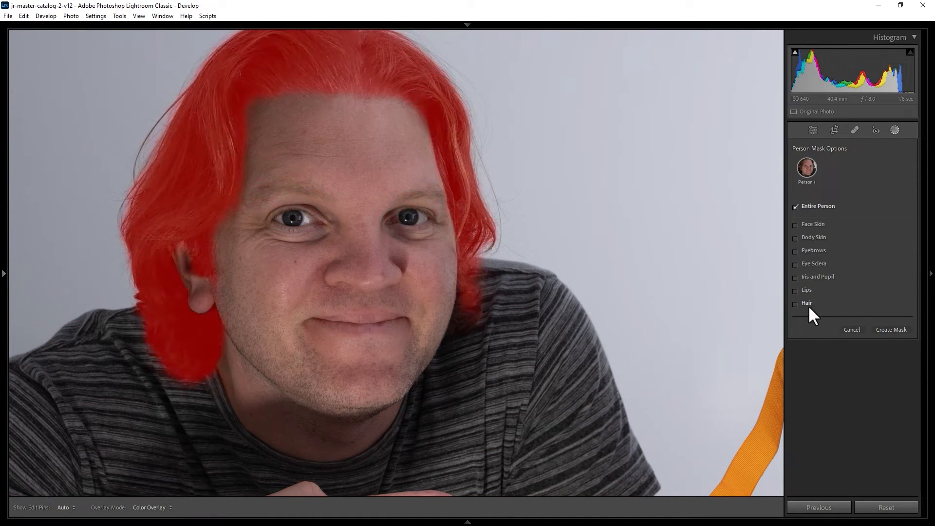
click(795, 264)
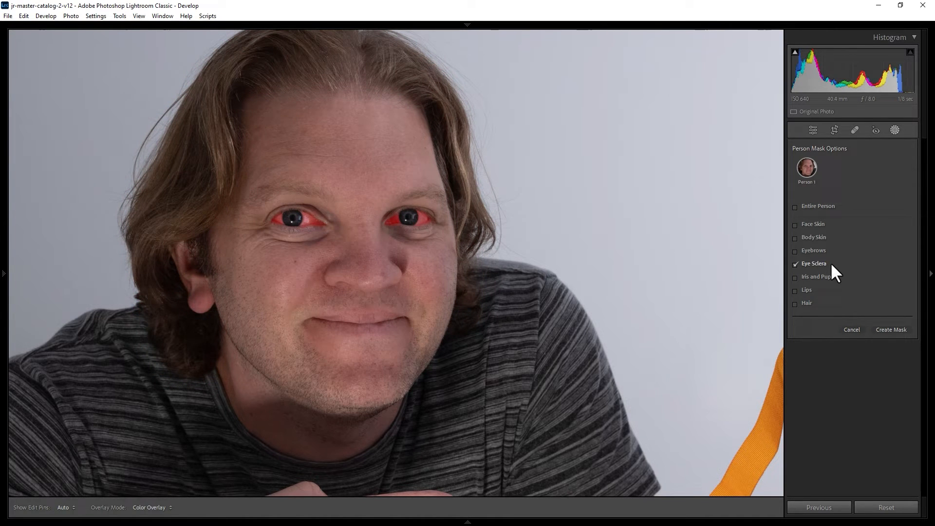
mouse_move(809, 281)
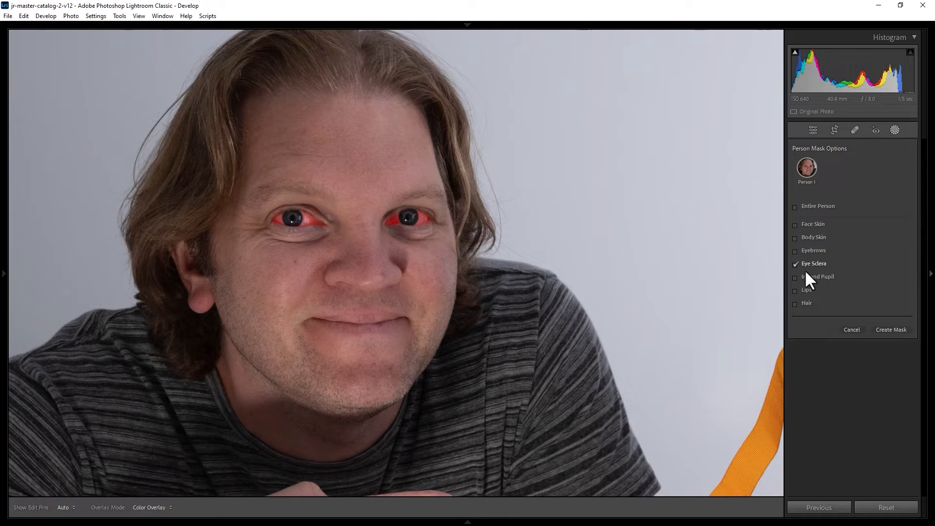
click(795, 277)
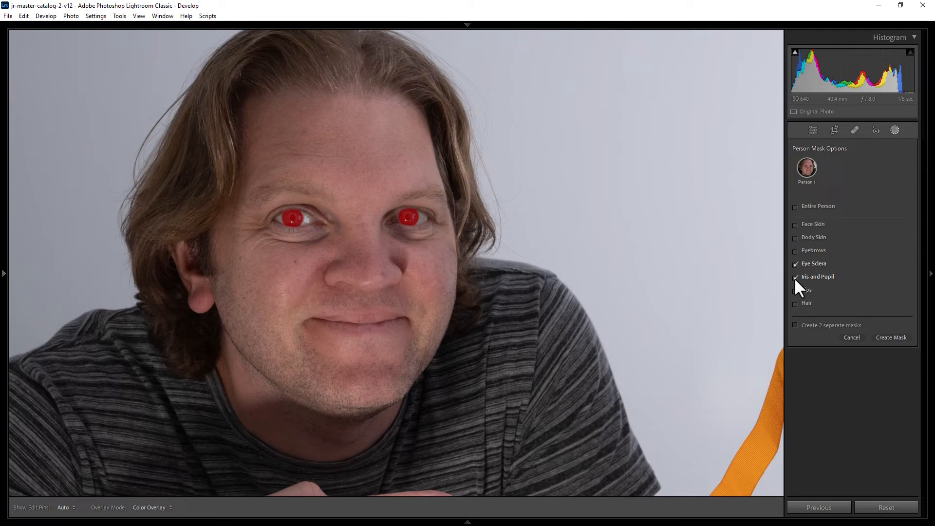
click(794, 276)
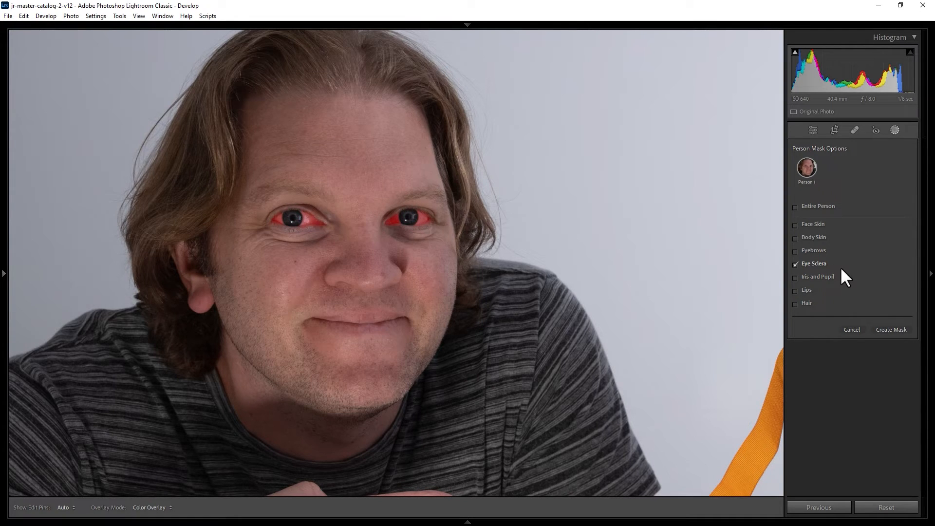
mouse_move(910, 340)
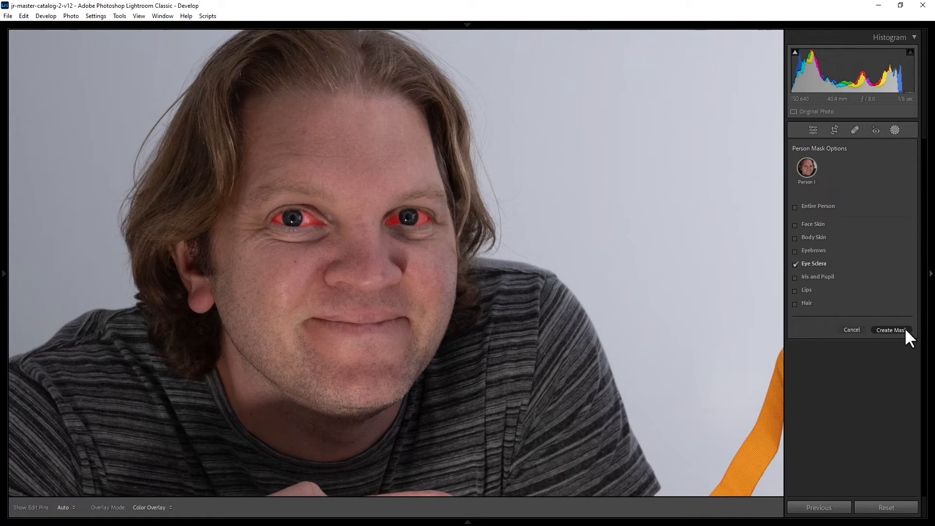
Step: Create the sclera mask as Mask 1 and raise its slider to whiten the eye whites
click(889, 330)
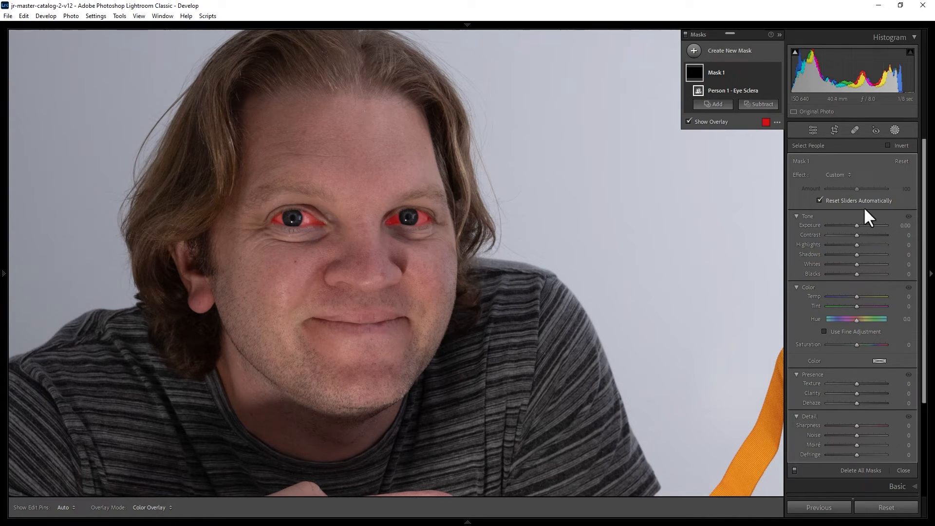
drag(857, 225, 888, 225)
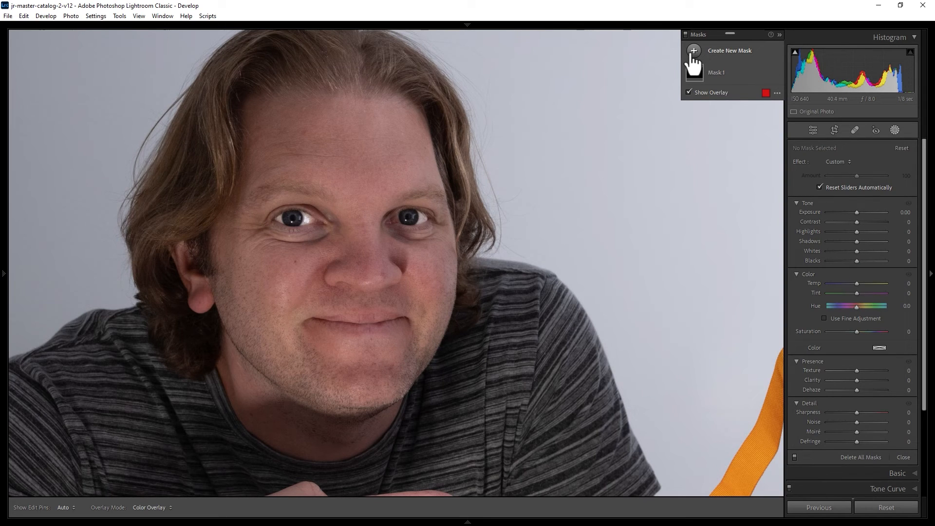
Step: Create Mask 2 for Person 1 covering only the Iris and Pupil
click(694, 50)
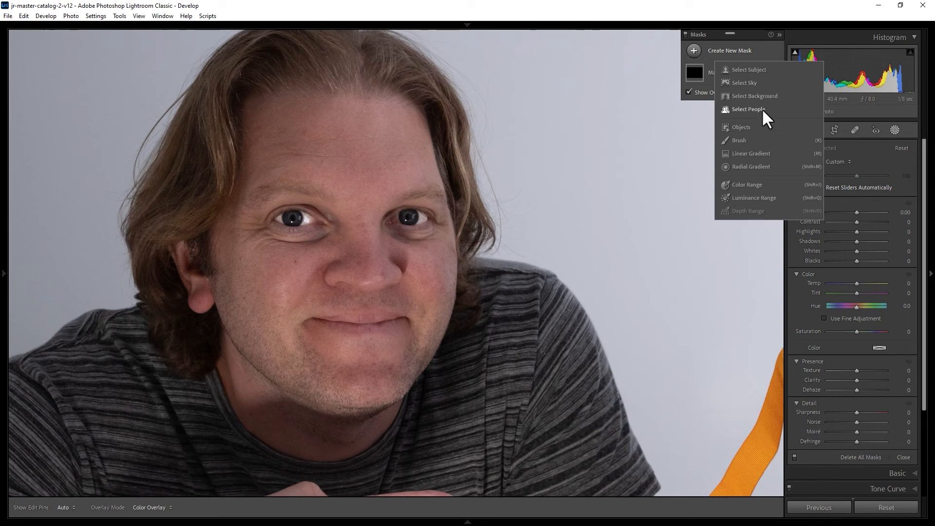
click(748, 110)
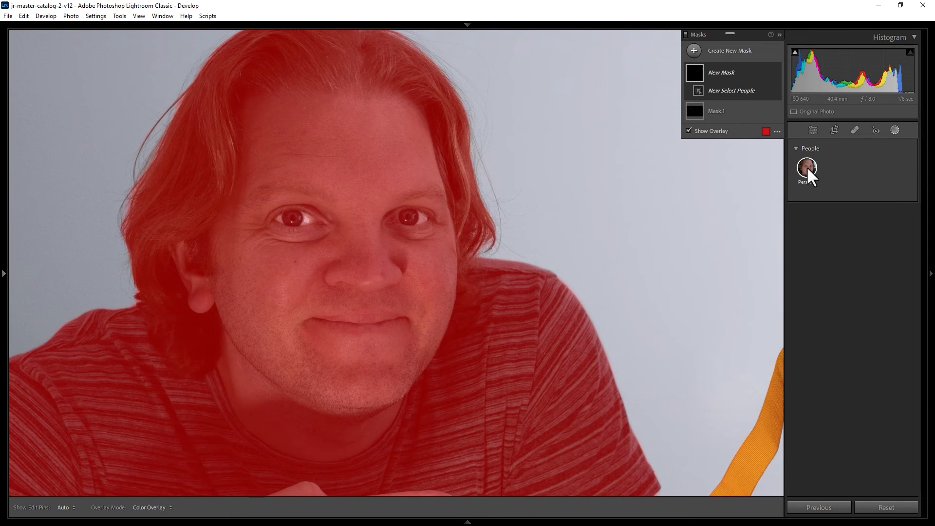
click(807, 169)
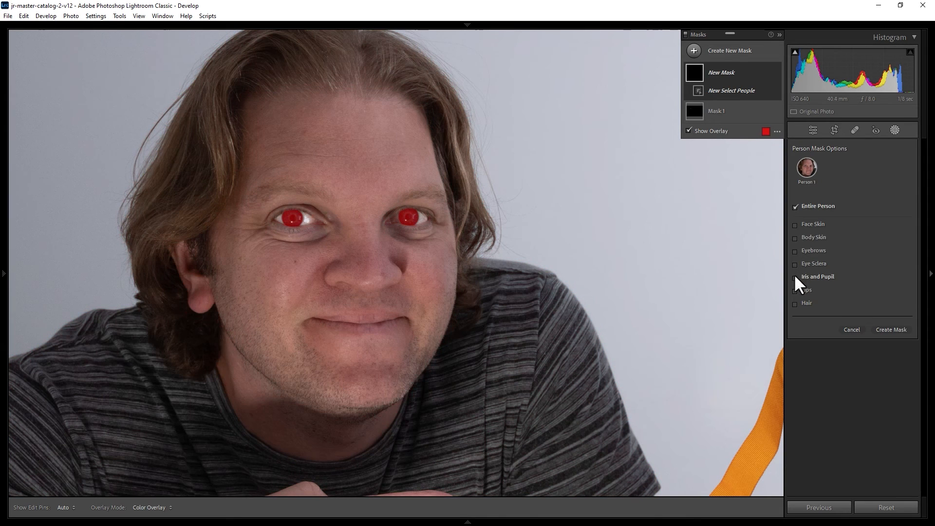
click(795, 277)
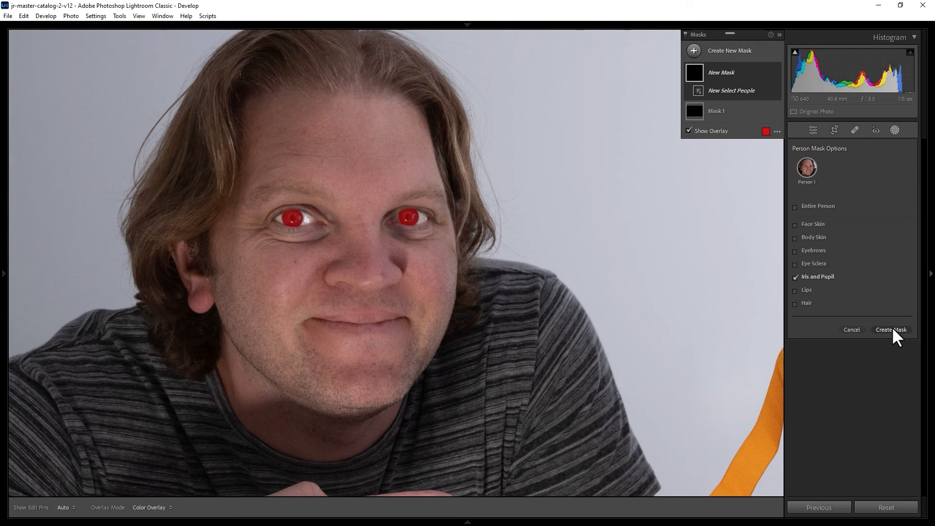
click(891, 329)
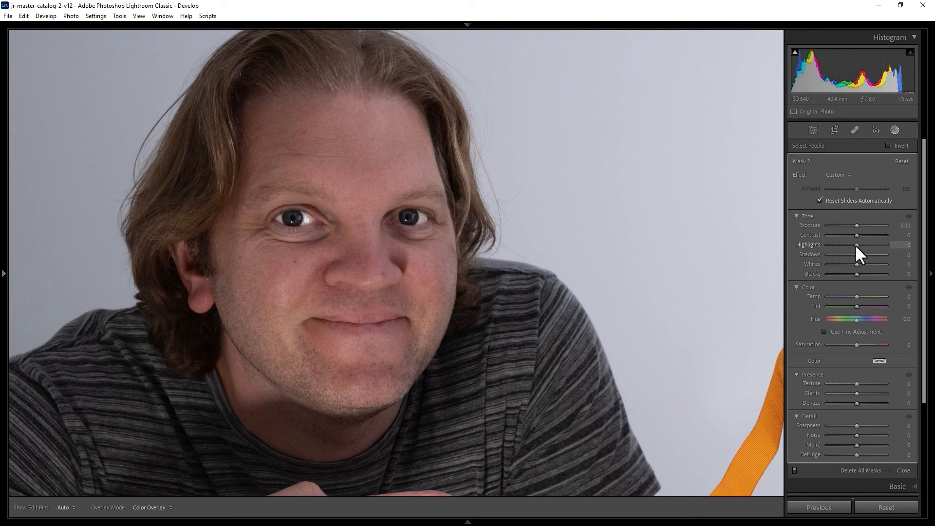
Step: Brighten and warm the irises in Mask 2: Exposure 0.87, Whites 78, Temp 98
drag(857, 225, 890, 225)
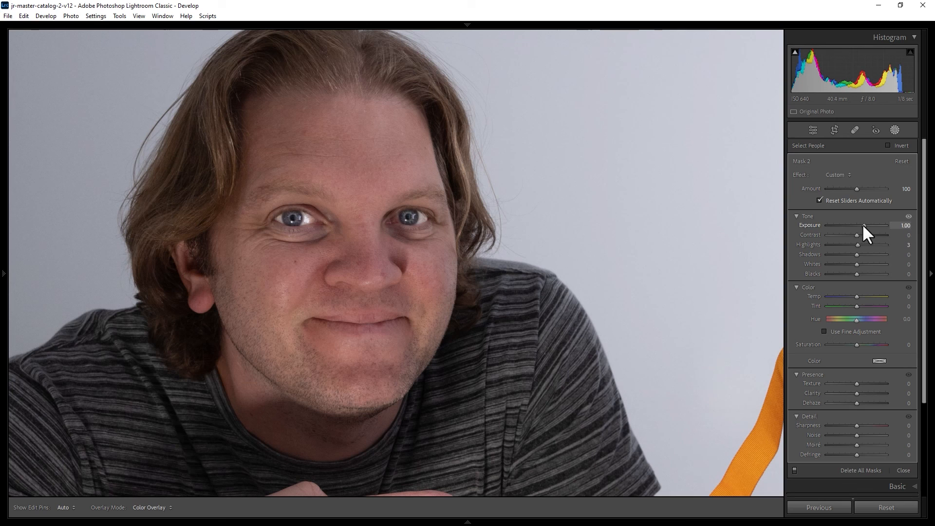
drag(874, 296, 885, 296)
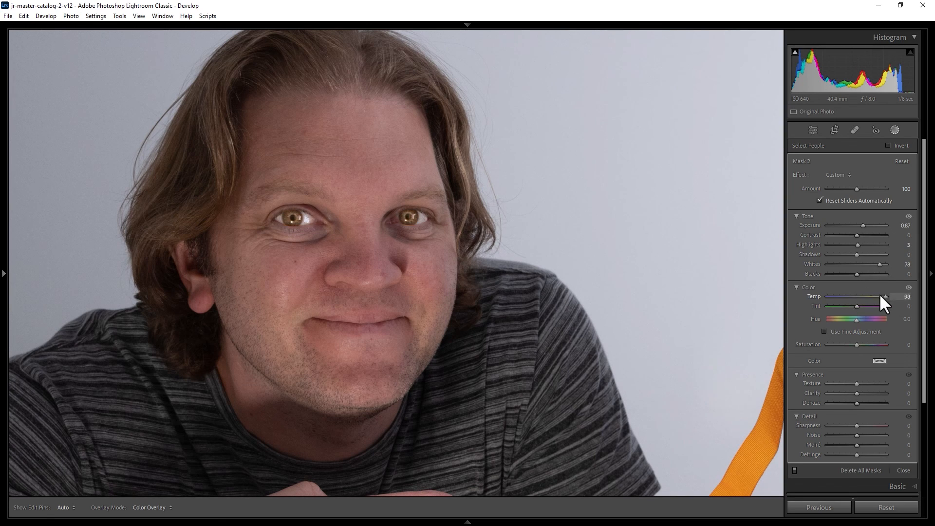